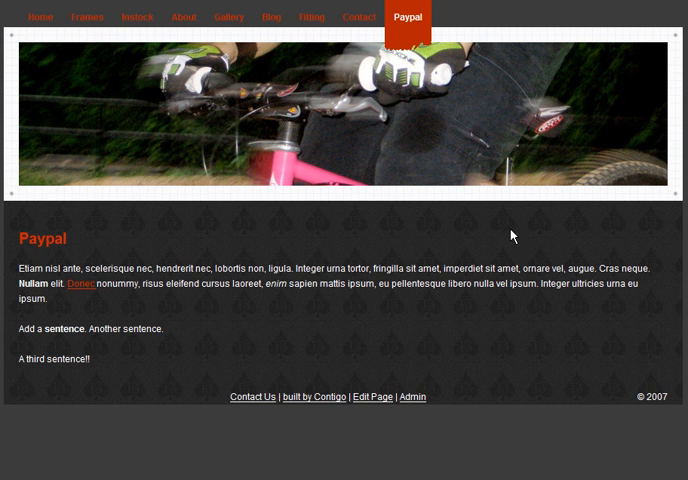
mouse_move(431, 398)
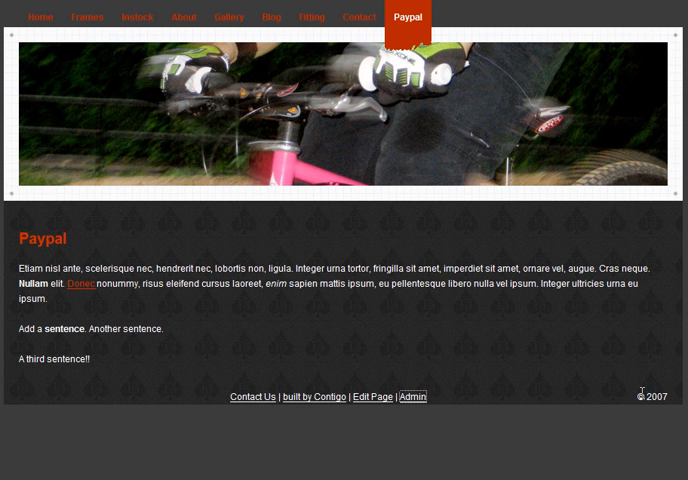
- Log in to the Textpattern admin as 'demo' from the footer Admin link
click(411, 396)
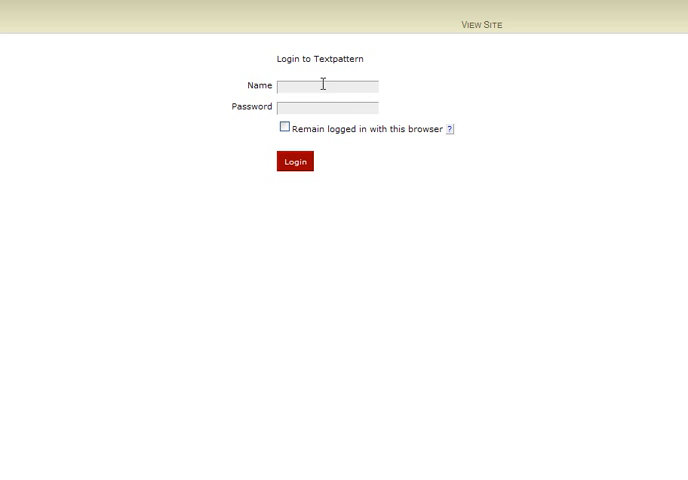
text(demo)
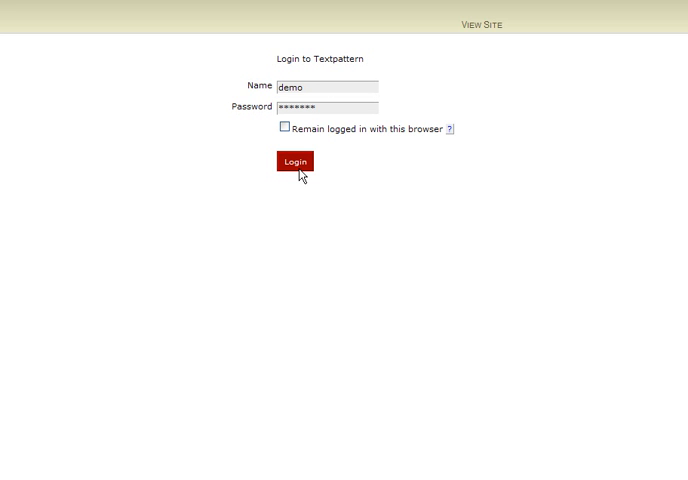
click(293, 161)
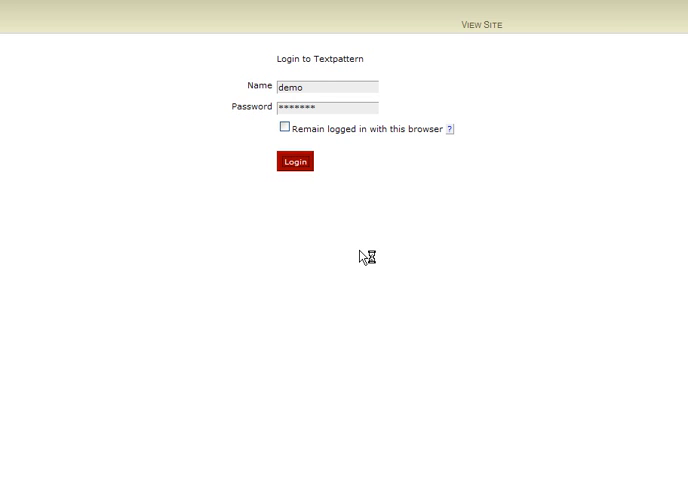
click(293, 161)
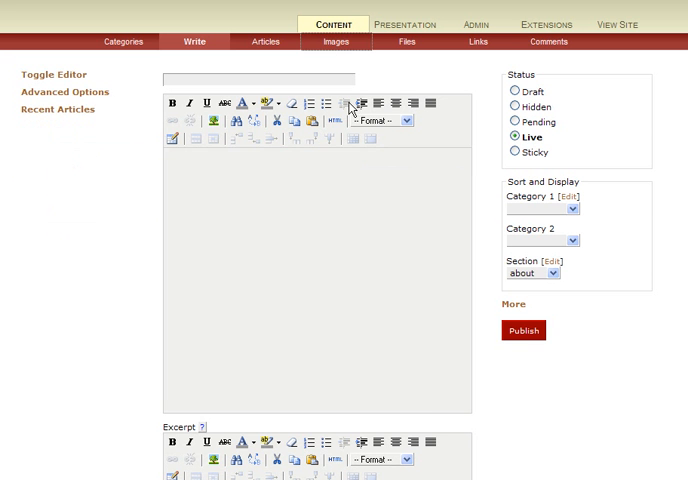
- Select ts-logo.gif from the computer on the Images page for upload
click(335, 41)
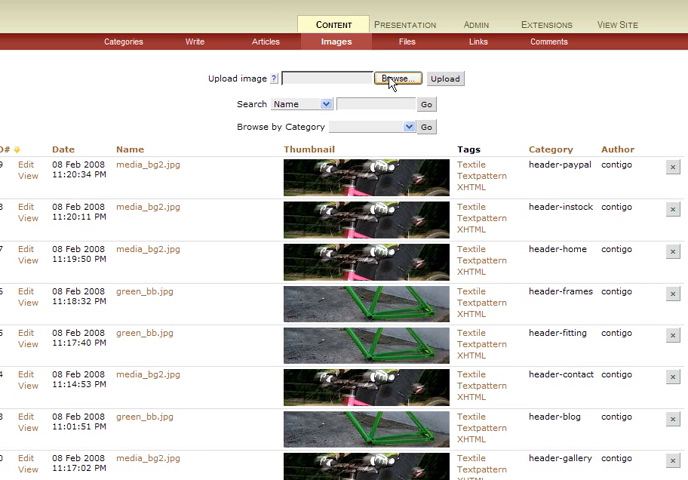
click(399, 75)
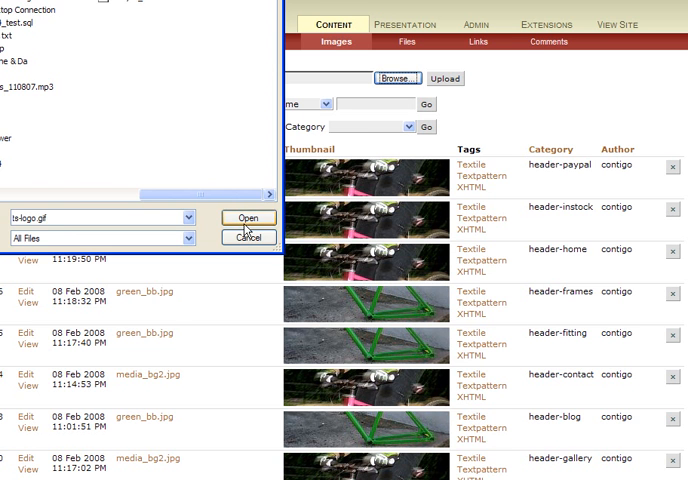
click(247, 218)
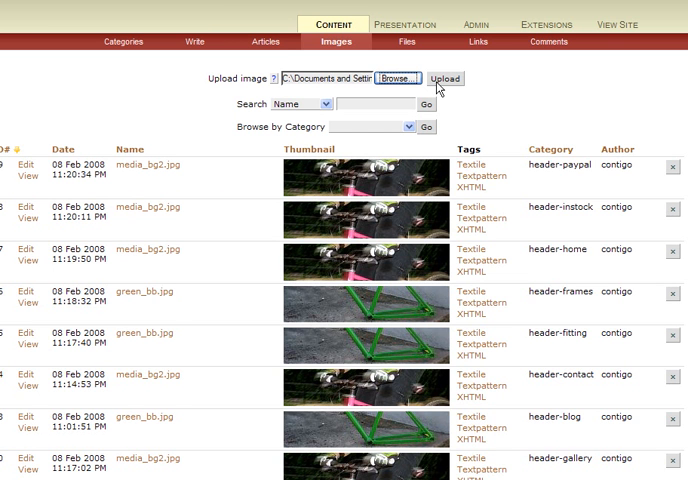
- Upload ts-logo.gif and choose 'gallery' as its category
click(453, 78)
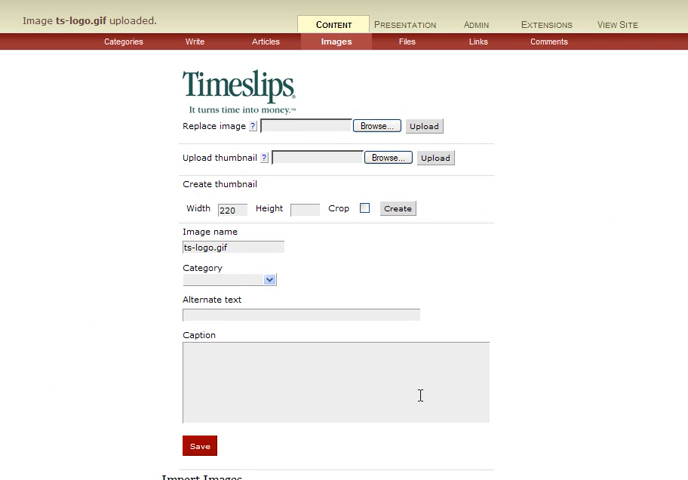
click(228, 278)
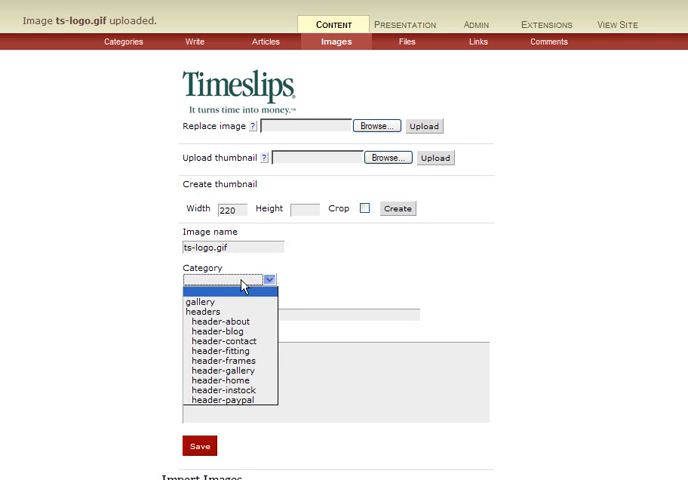
mouse_move(232, 303)
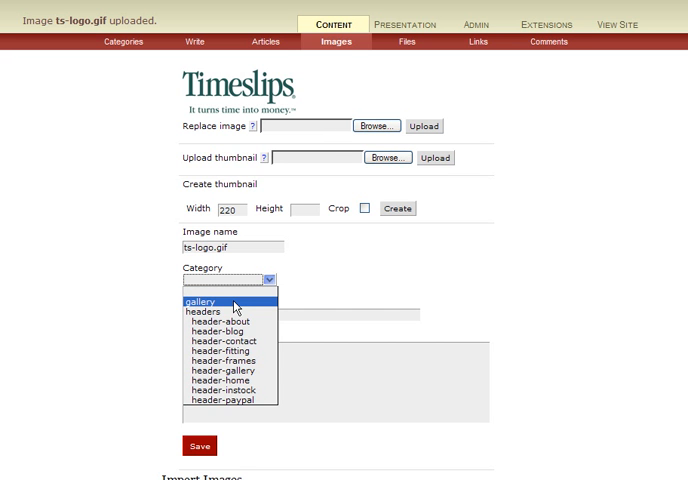
click(203, 301)
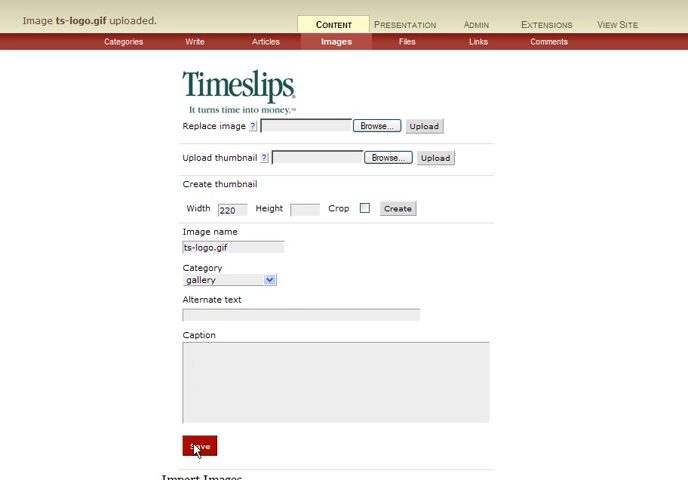
mouse_move(321, 406)
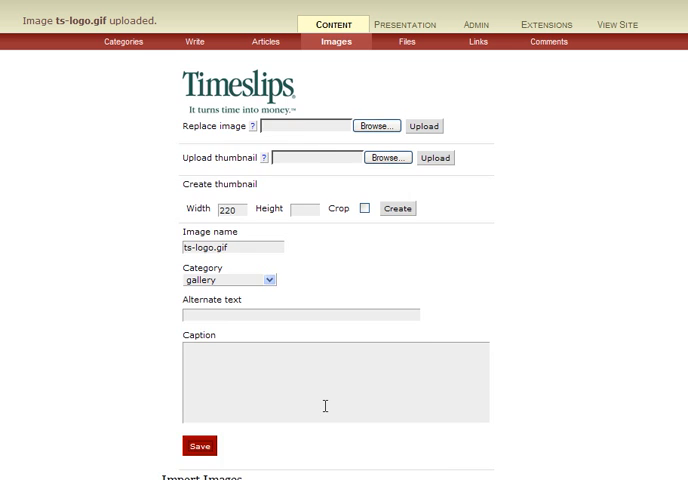
- Save ts-logo.gif's details with category gallery
click(199, 445)
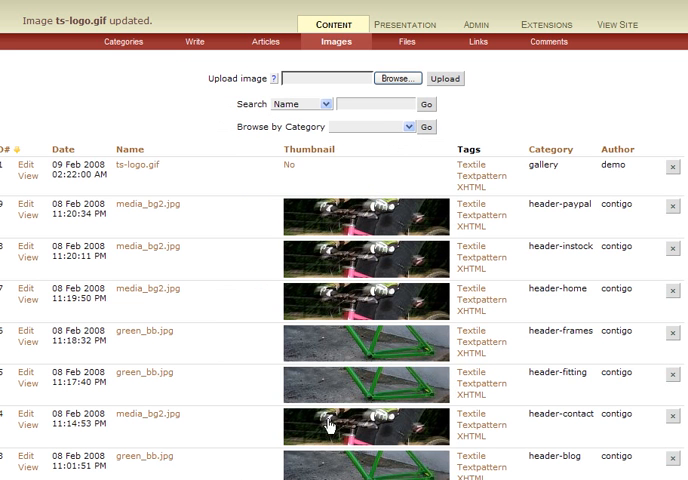
mouse_move(119, 231)
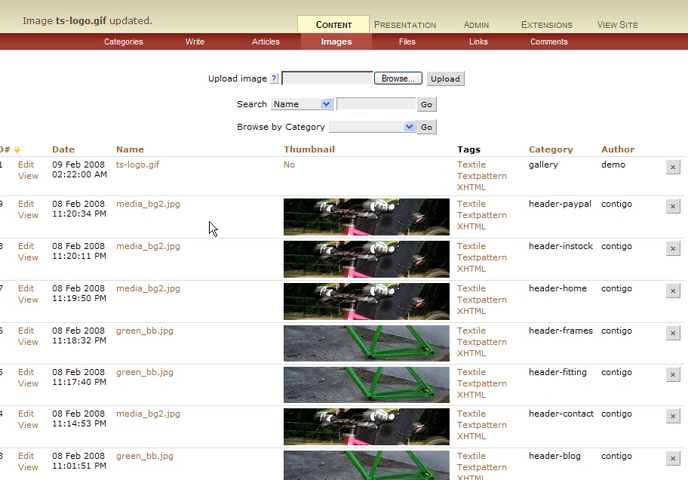
mouse_move(442, 228)
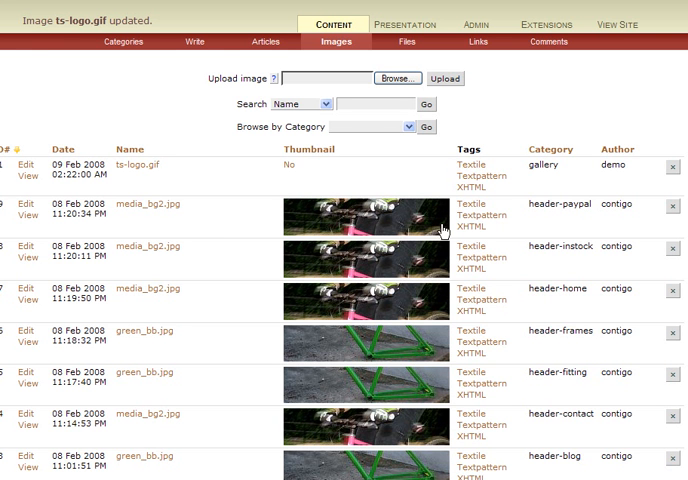
mouse_move(556, 93)
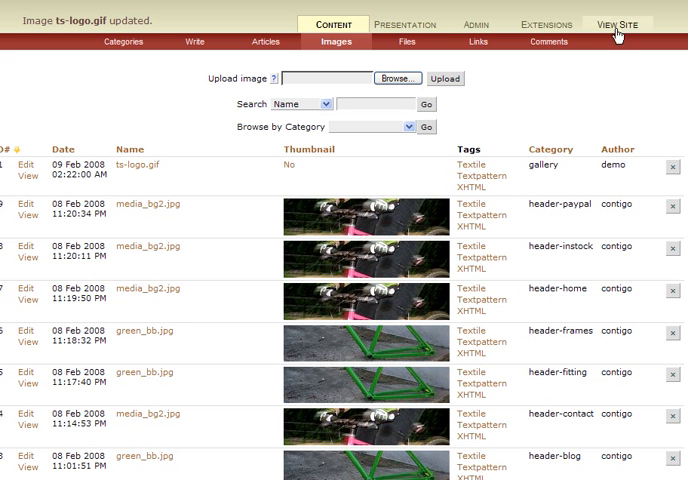
mouse_move(620, 29)
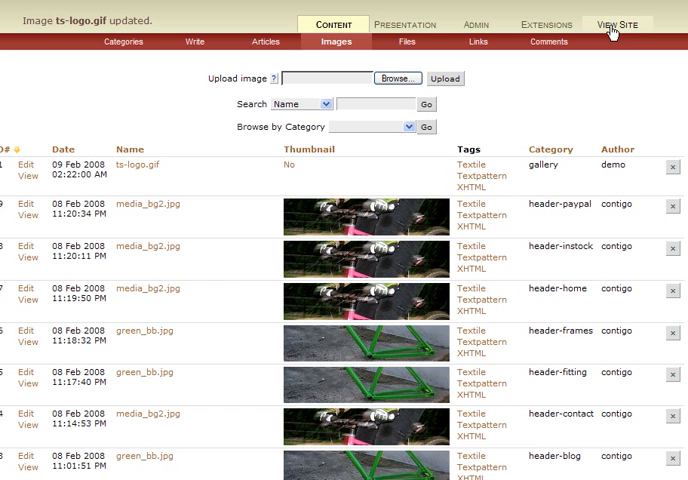
mouse_move(618, 32)
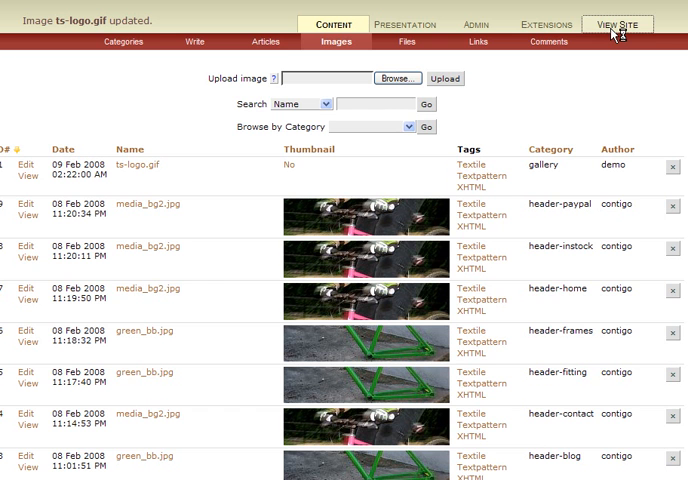
- Open the live Paypal page and turn on its in-page edit links
click(610, 20)
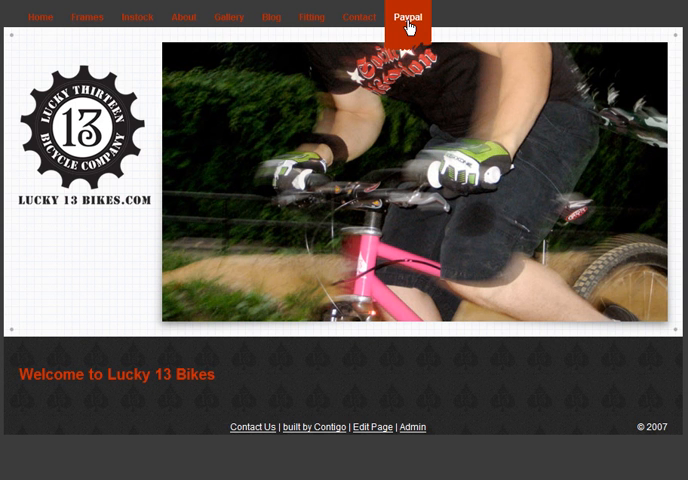
click(407, 17)
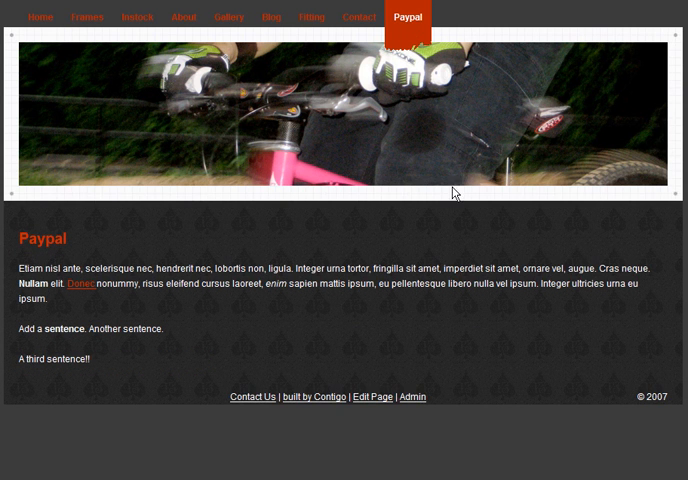
mouse_move(368, 405)
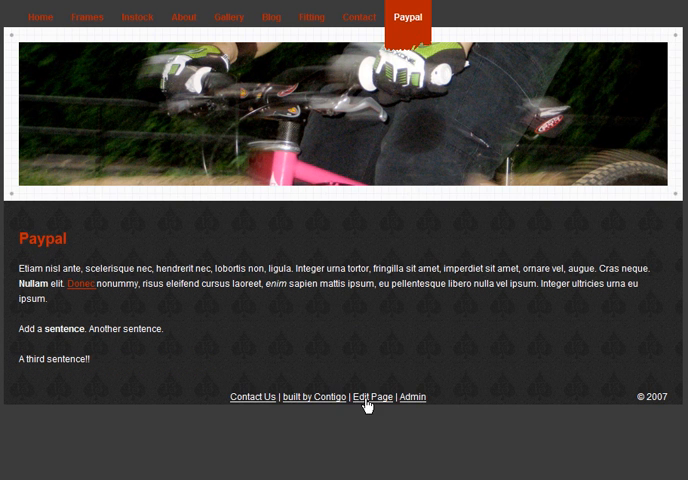
click(371, 396)
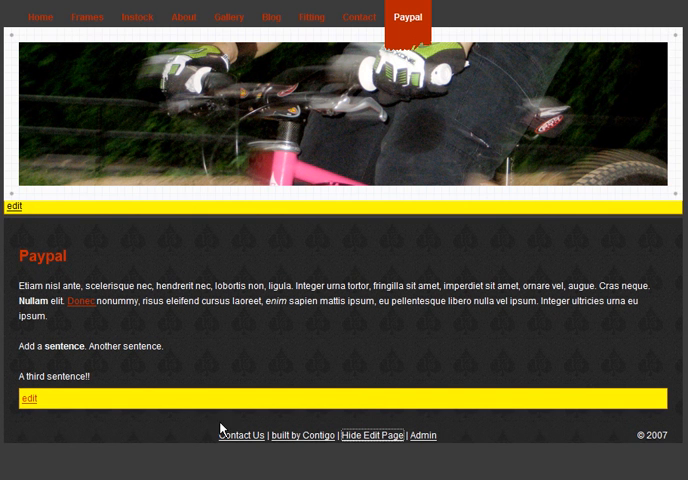
mouse_move(300, 461)
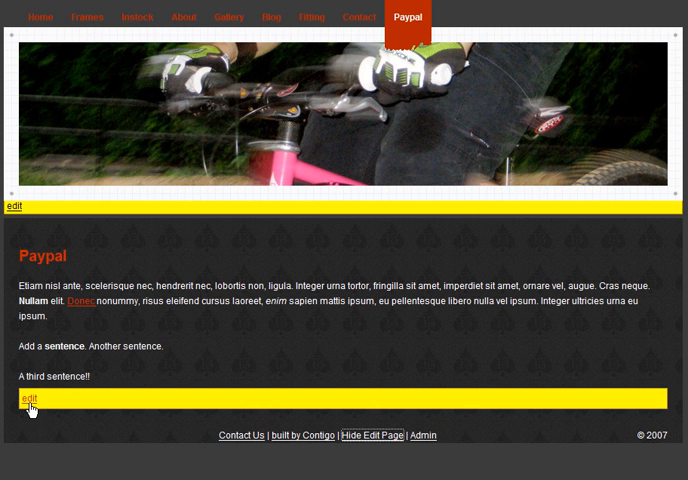
mouse_move(500, 271)
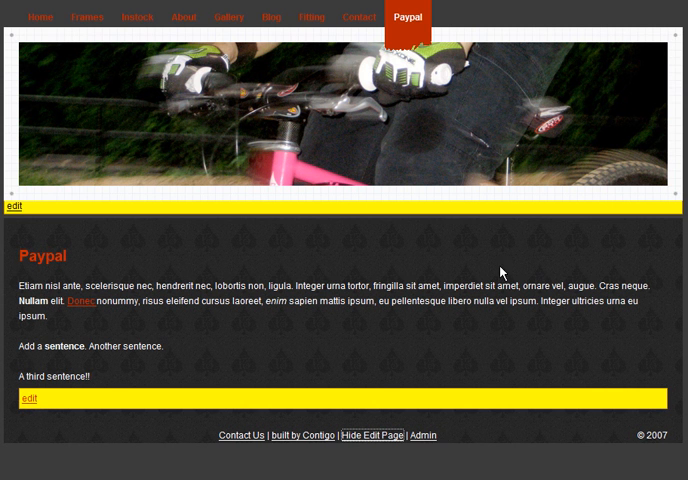
mouse_move(34, 429)
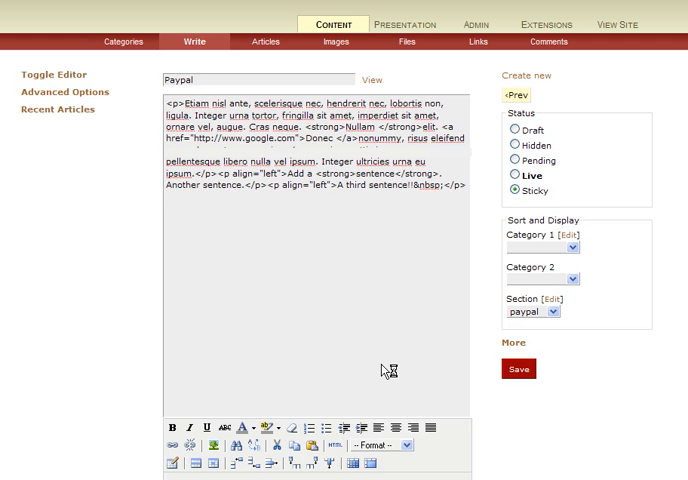
click(54, 74)
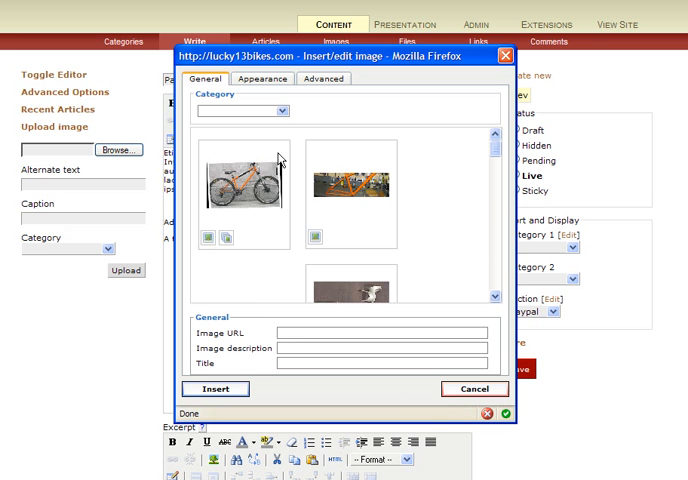
mouse_move(491, 152)
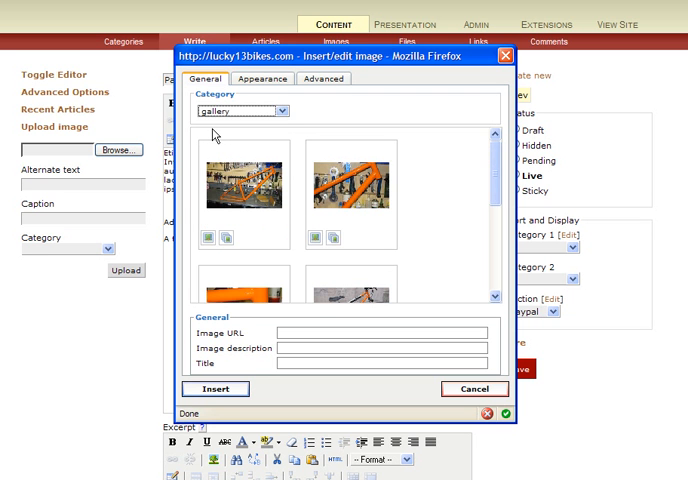
- Insert the Timeslips logo from the gallery category, described as 'test image'
click(284, 110)
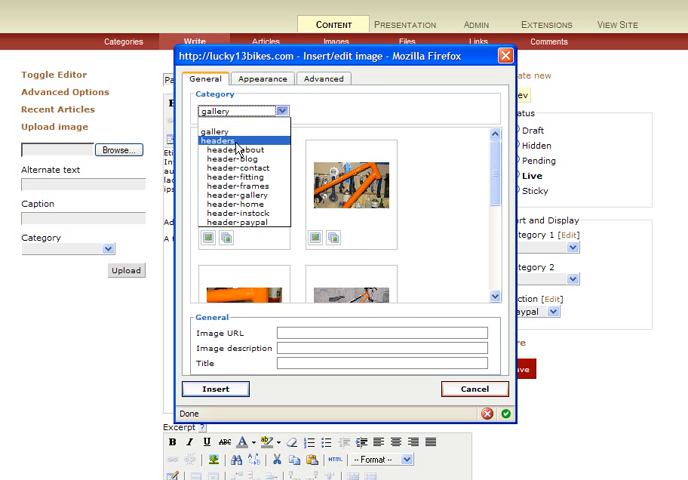
click(215, 143)
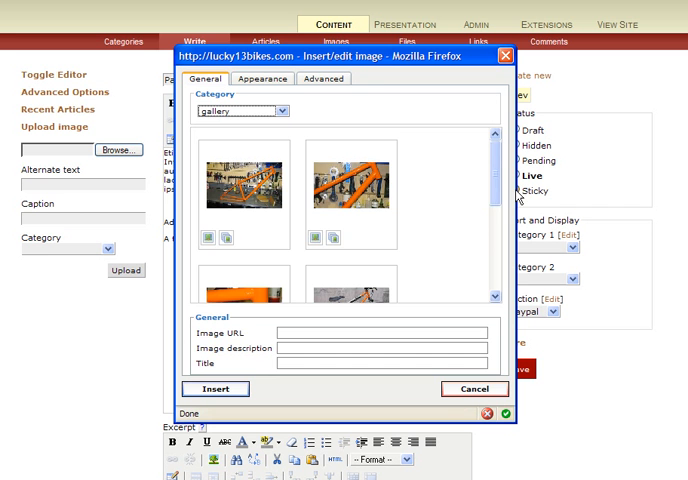
scroll(down, 3)
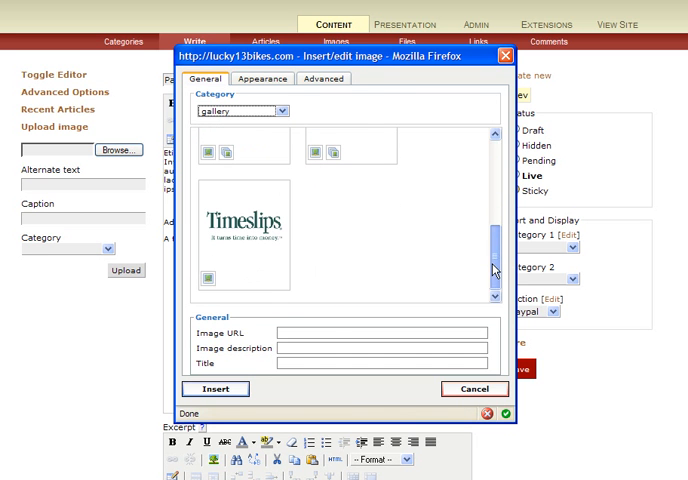
click(210, 275)
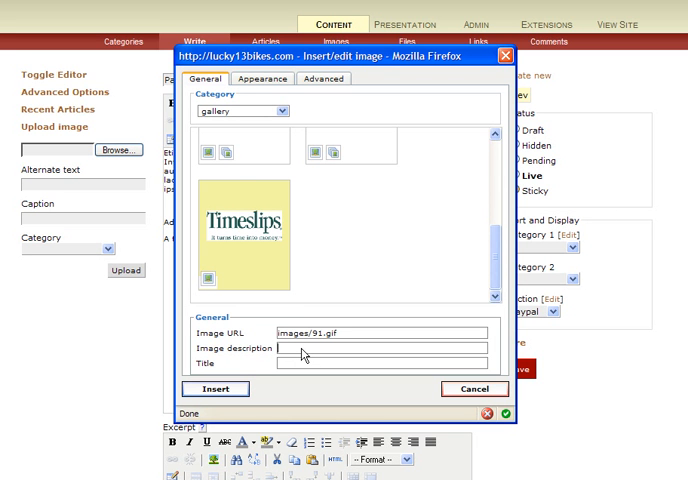
text(test image)
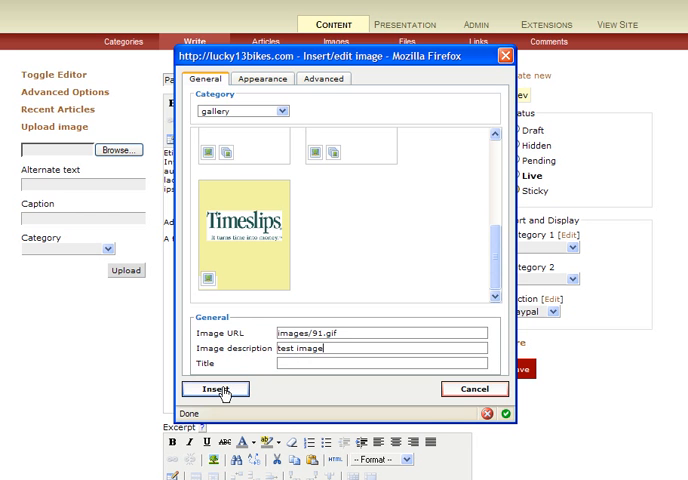
click(206, 389)
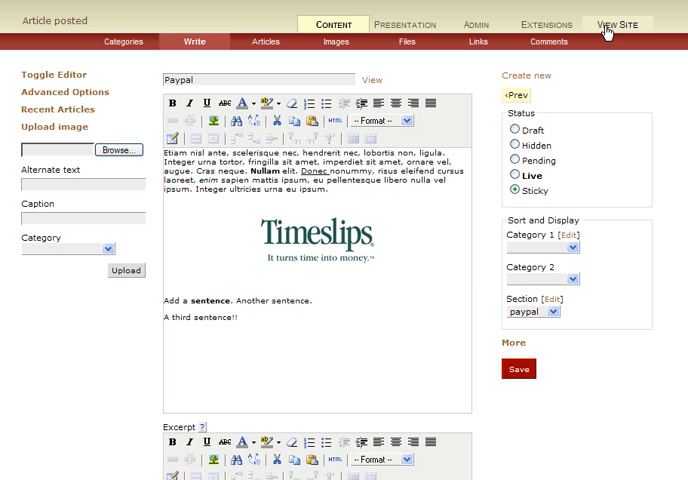
- Open the live Paypal page to check the centered Timeslips logo
click(618, 20)
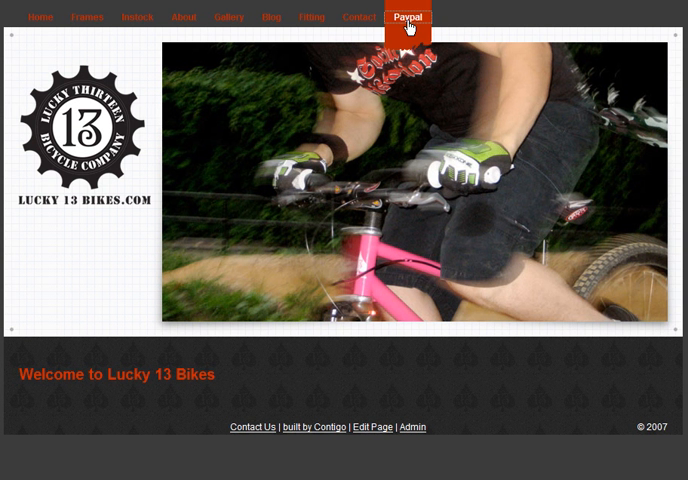
click(408, 17)
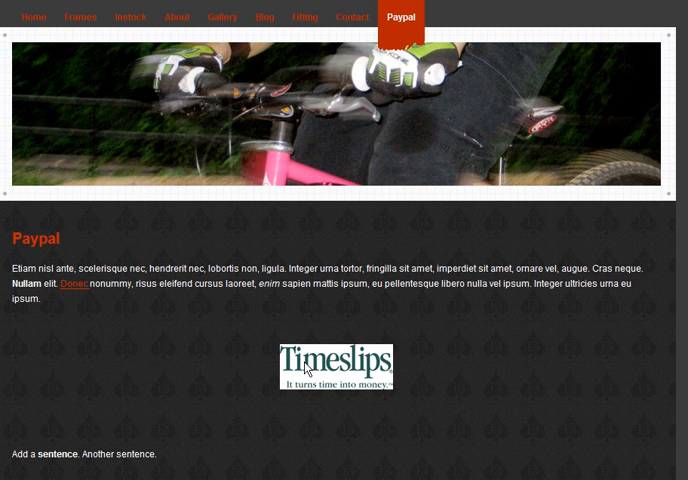